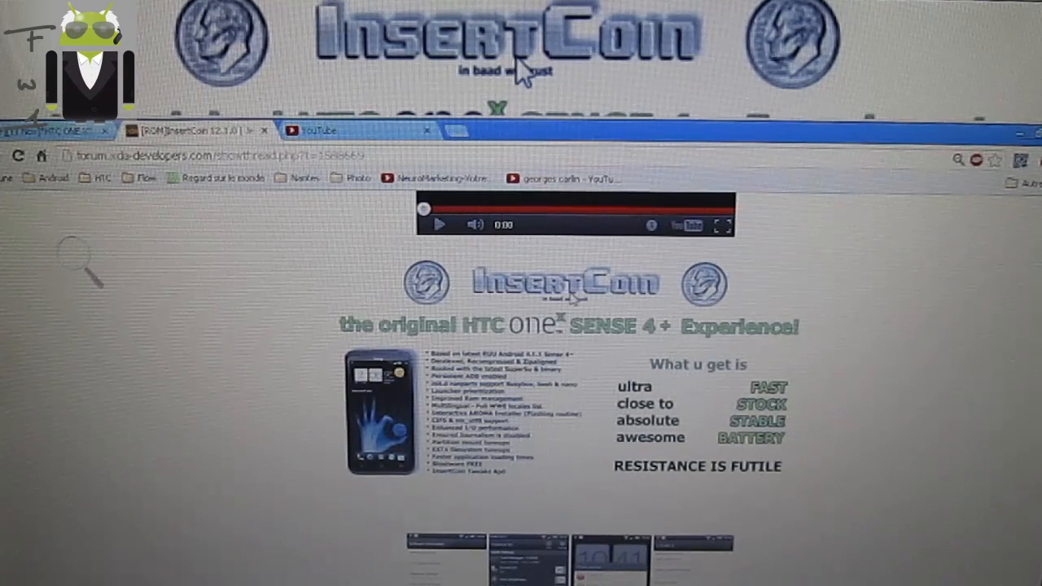
- Scroll the InsertCoin thread down to the Custom Kernels and Download & Changelog sections
scroll("down", 3)
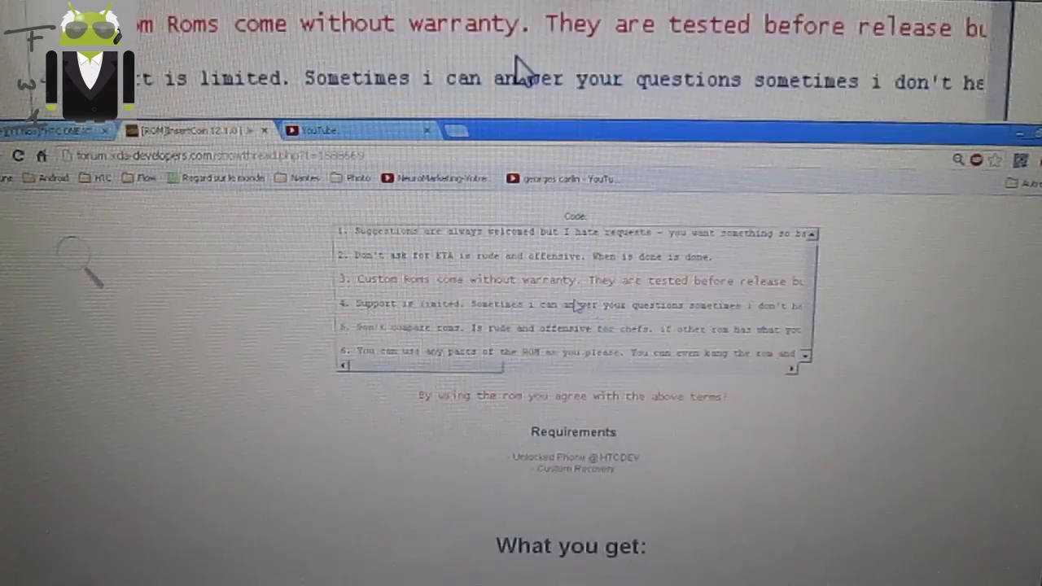
scroll("down", 3)
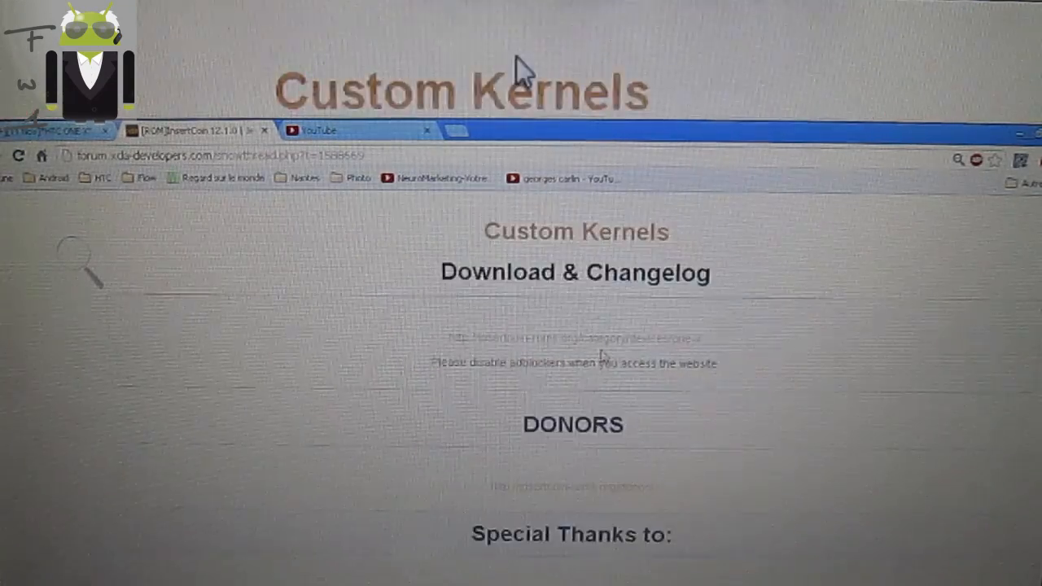
mouse_move(538, 342)
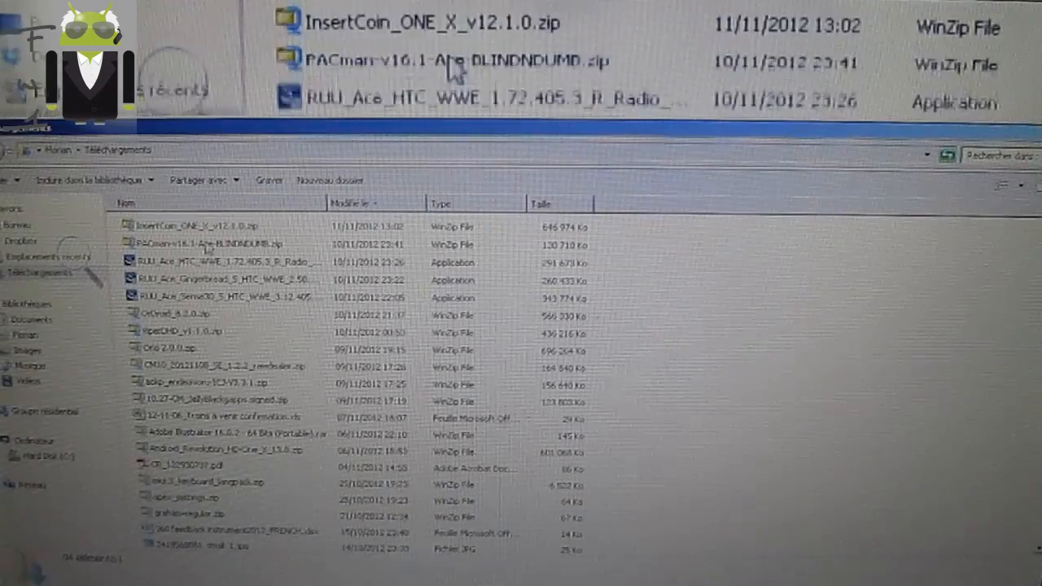
- Open InsertCoin_ONE_X_v12.1.0.zip from Téléchargements in WinZip
left_click(212, 226)
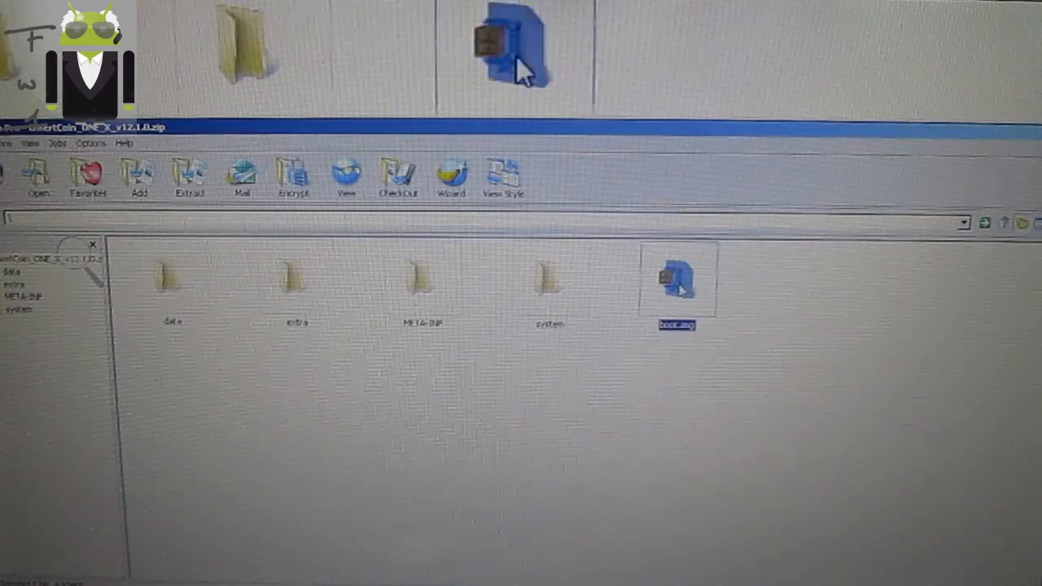
- Extract boot.img from the archive into the android-sdk-windows tools folder
right_click(678, 281)
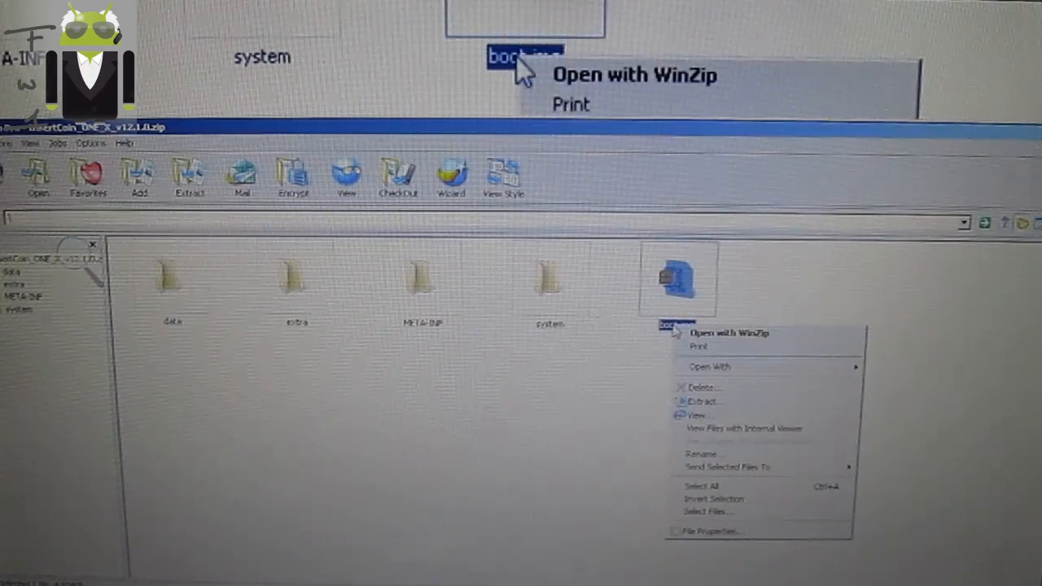
mouse_move(696, 415)
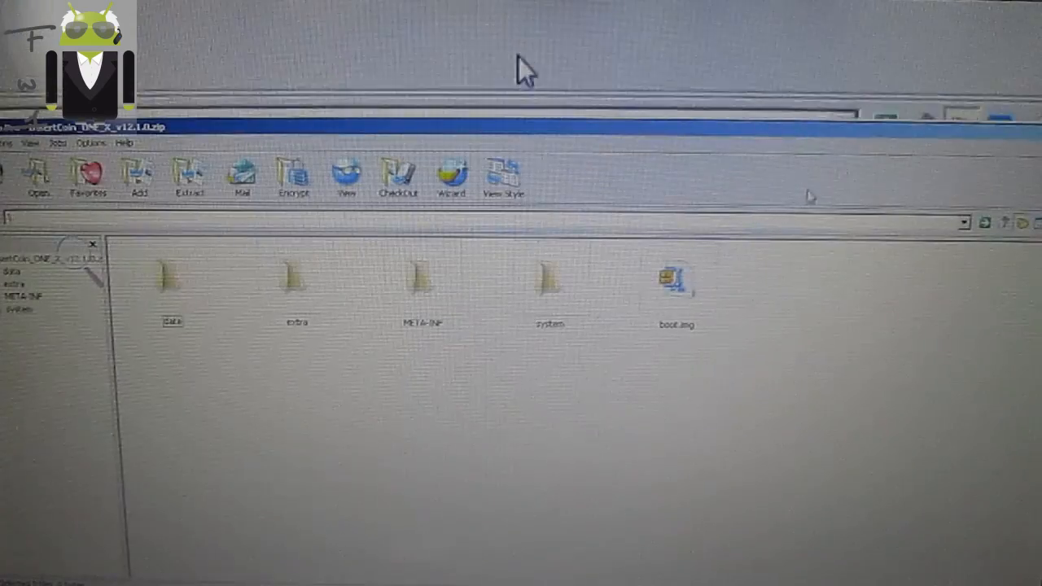
right_click(676, 281)
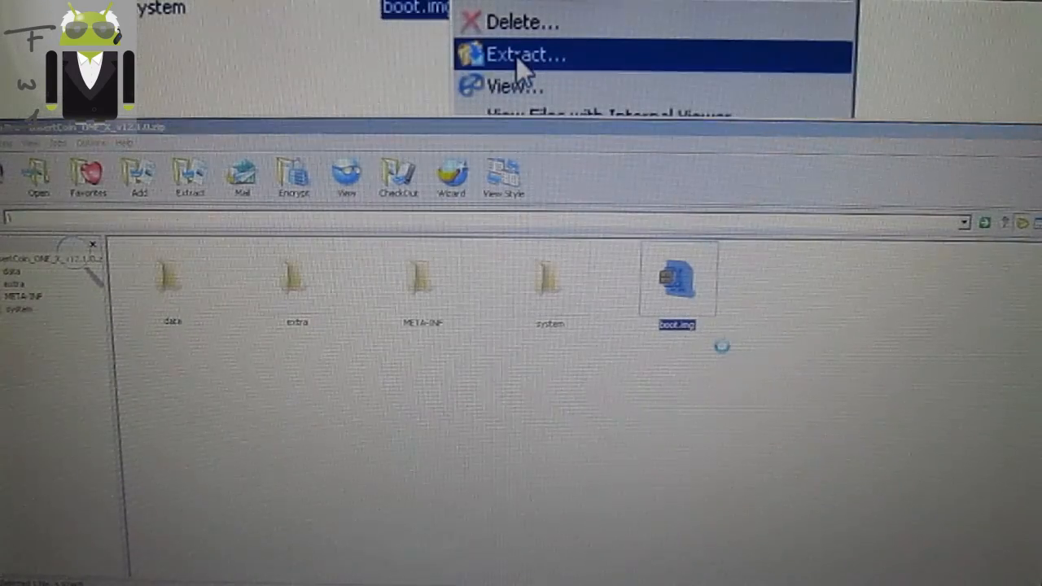
left_click(526, 55)
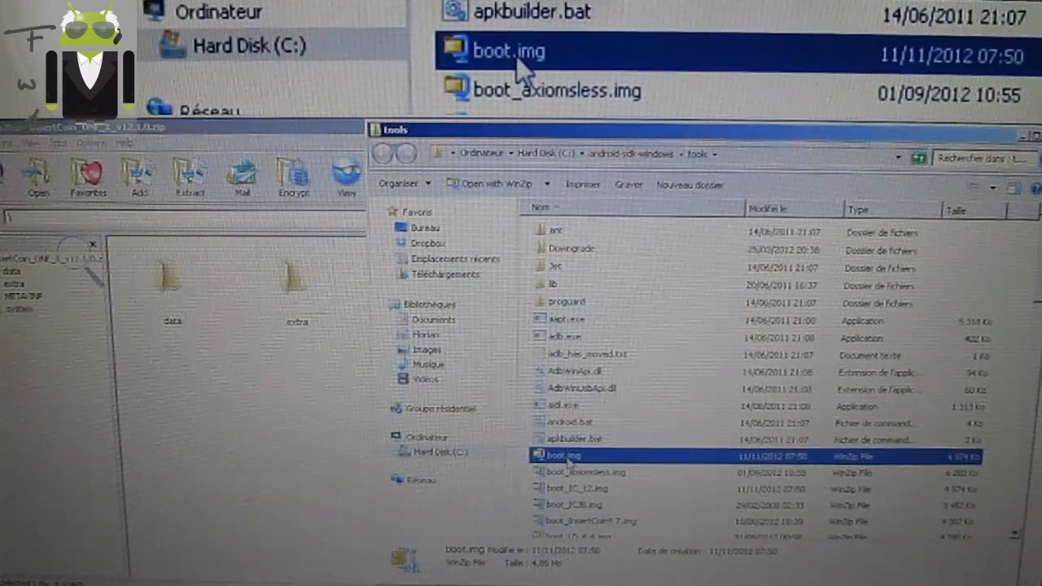
- Delete the extracted boot.img from the tools folder and select boot_IC_12.img
left_click(575, 489)
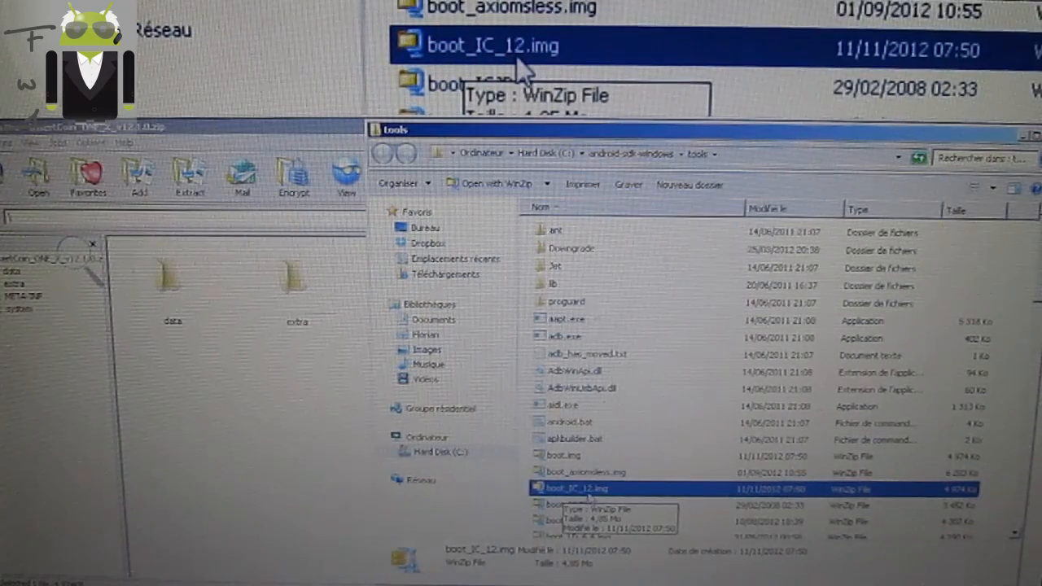
scroll("down", 3)
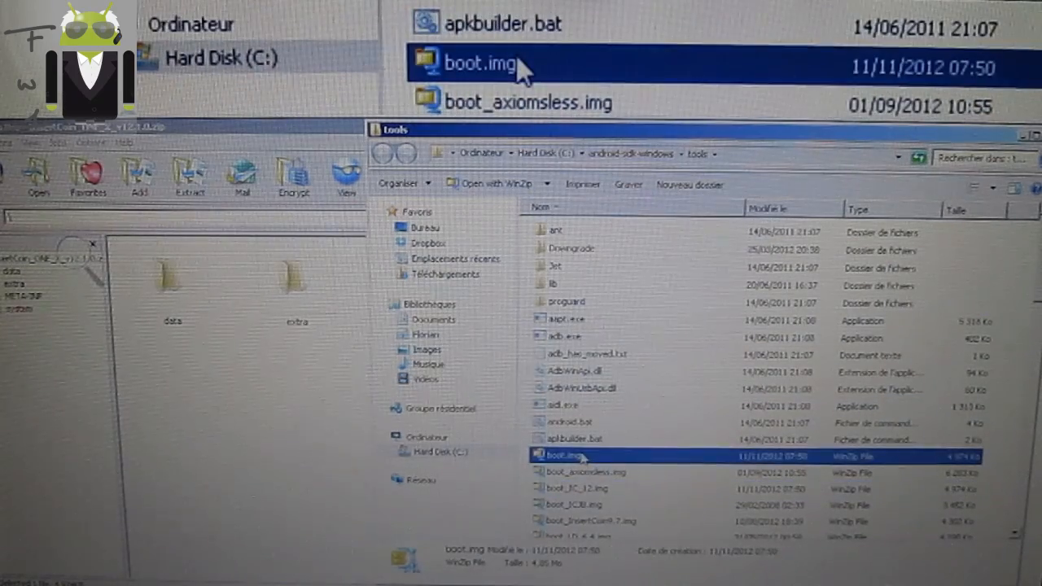
left_click(584, 455)
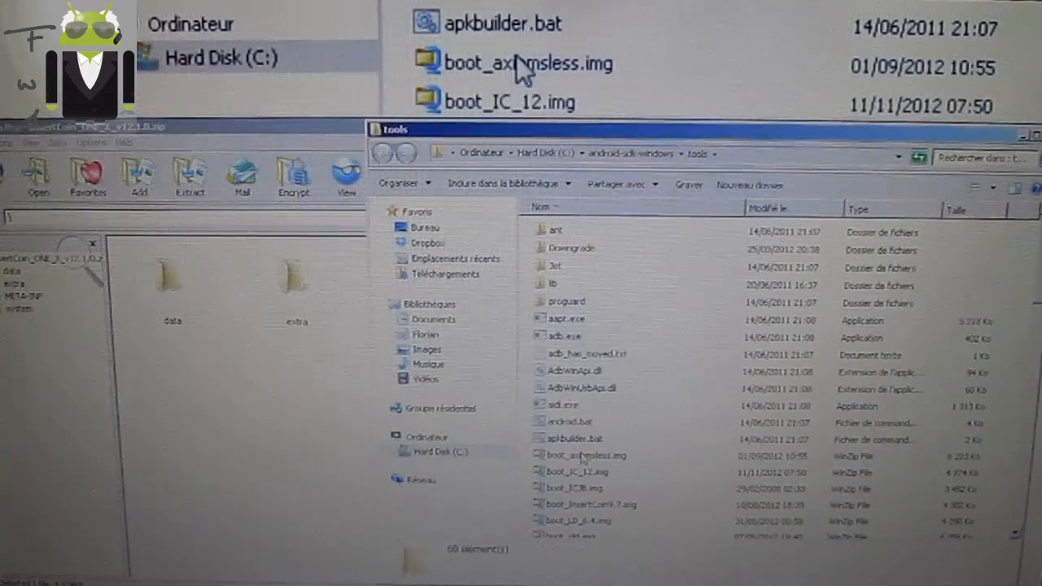
left_click(576, 472)
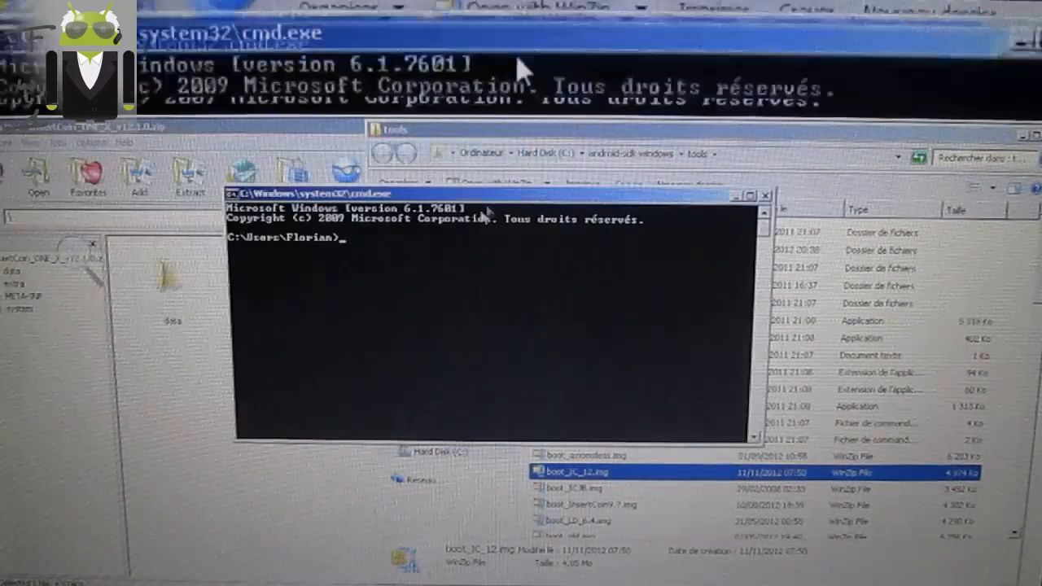
- Change directory to C:\android-sdk-windows\tools with cd
type("cd")
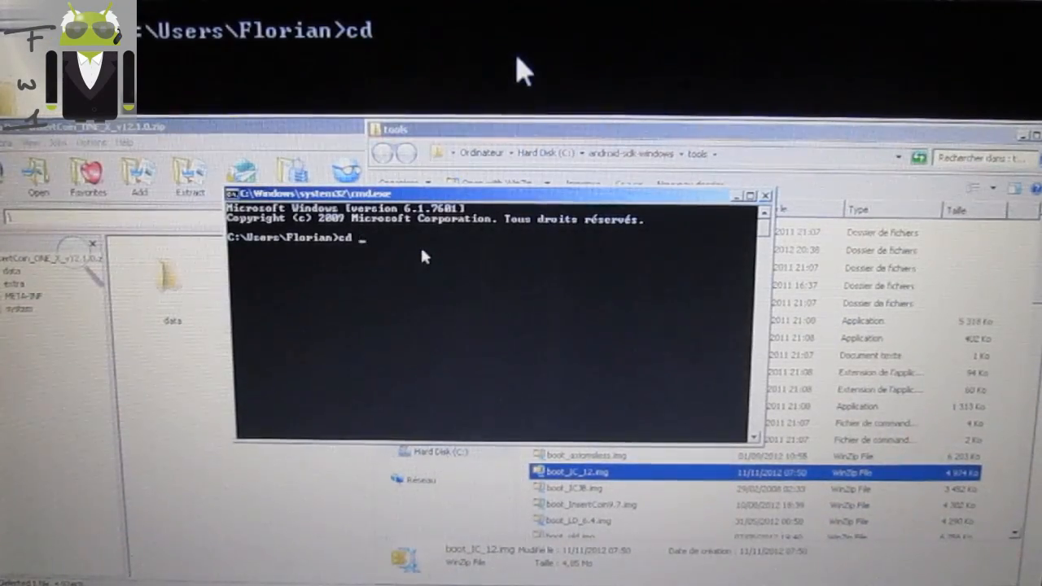
type("C:\\android-sdk-wi")
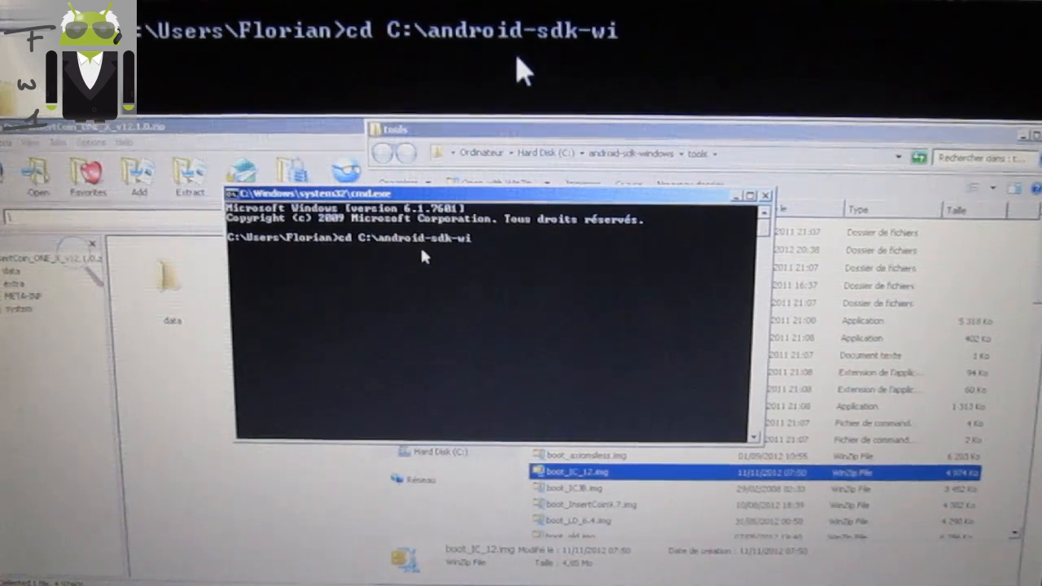
type("ndows\\tools")
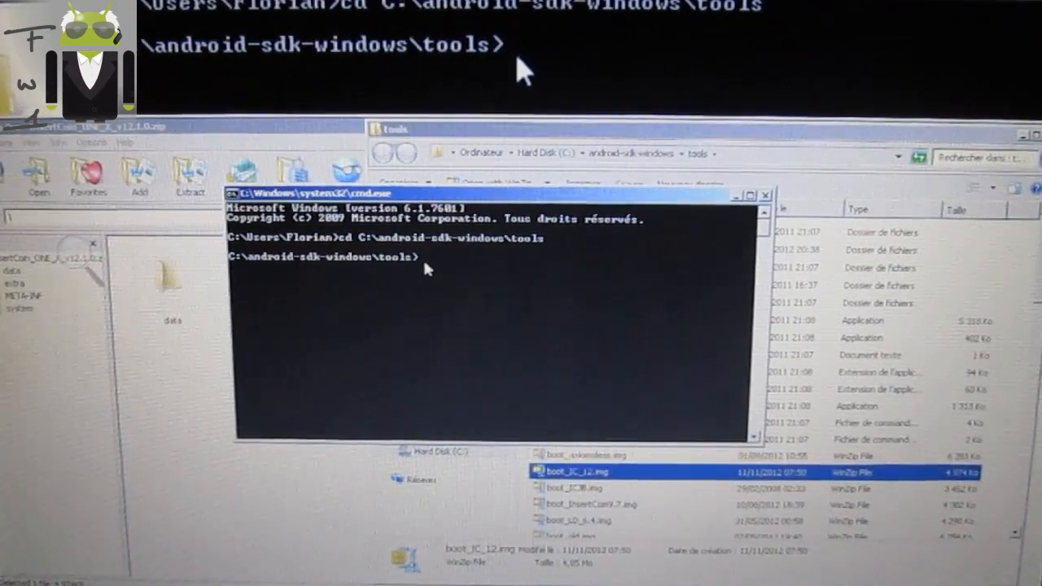
- Run 'fastboot flash boot boot_IC_12.img' and let it finish
type("fastbo")
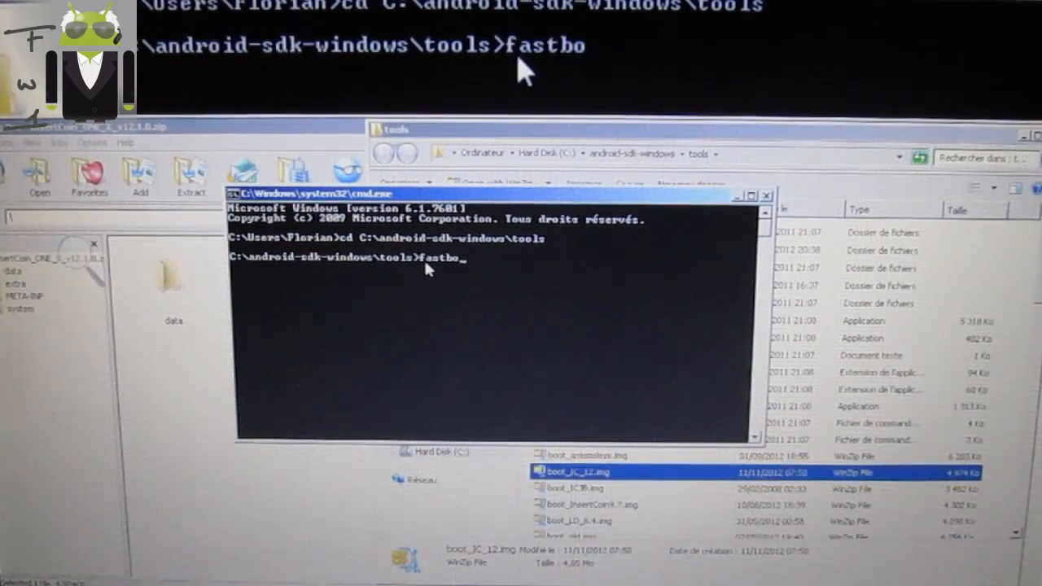
type("ot bo")
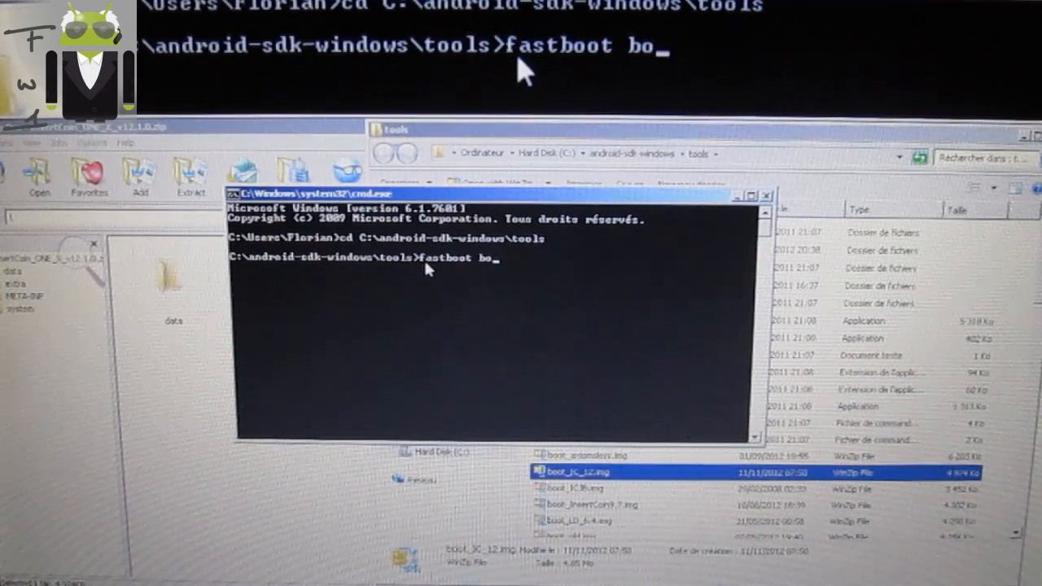
type("flas")
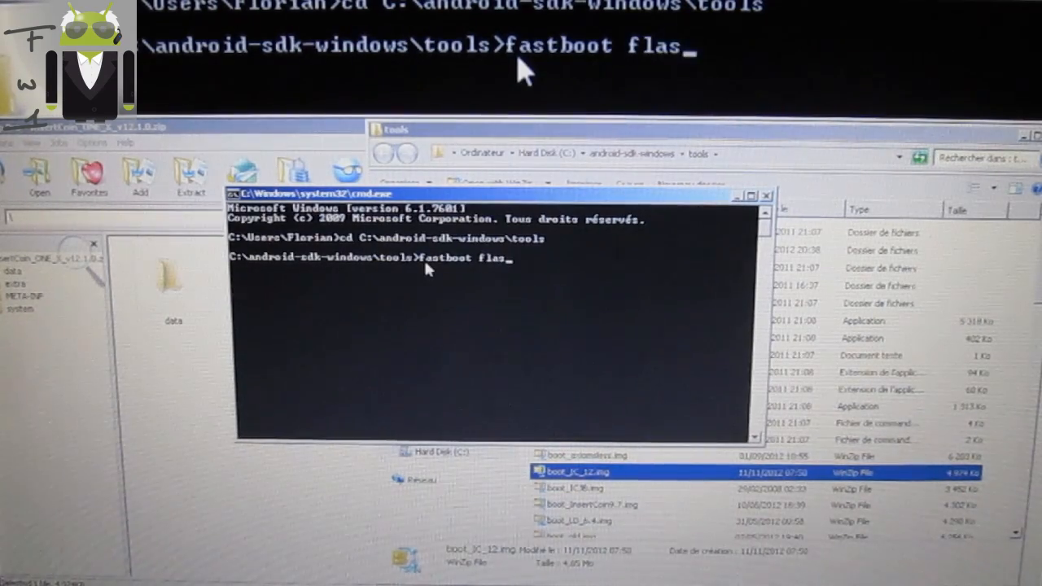
type("h boot")
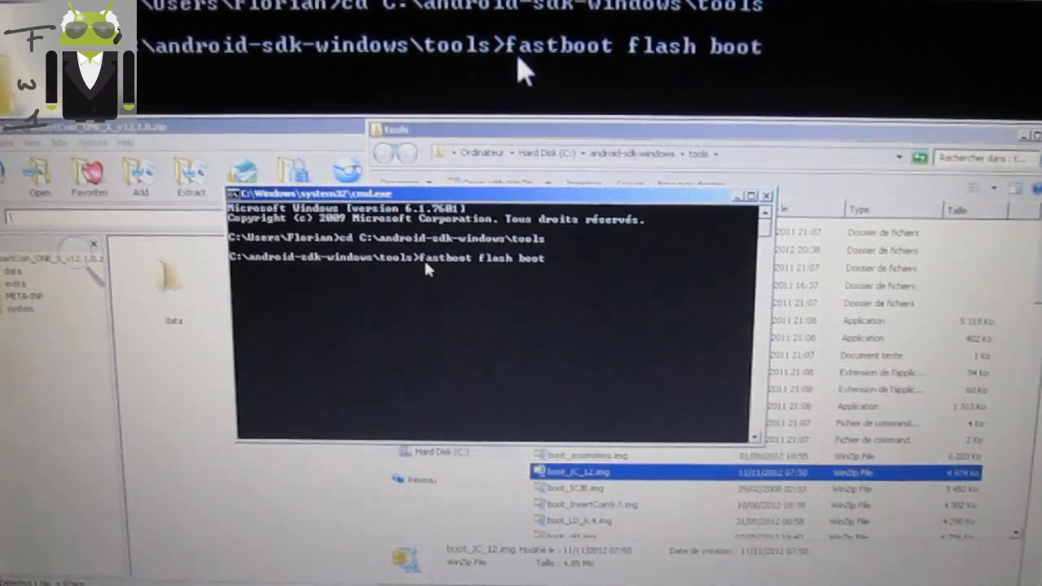
type("boot_")
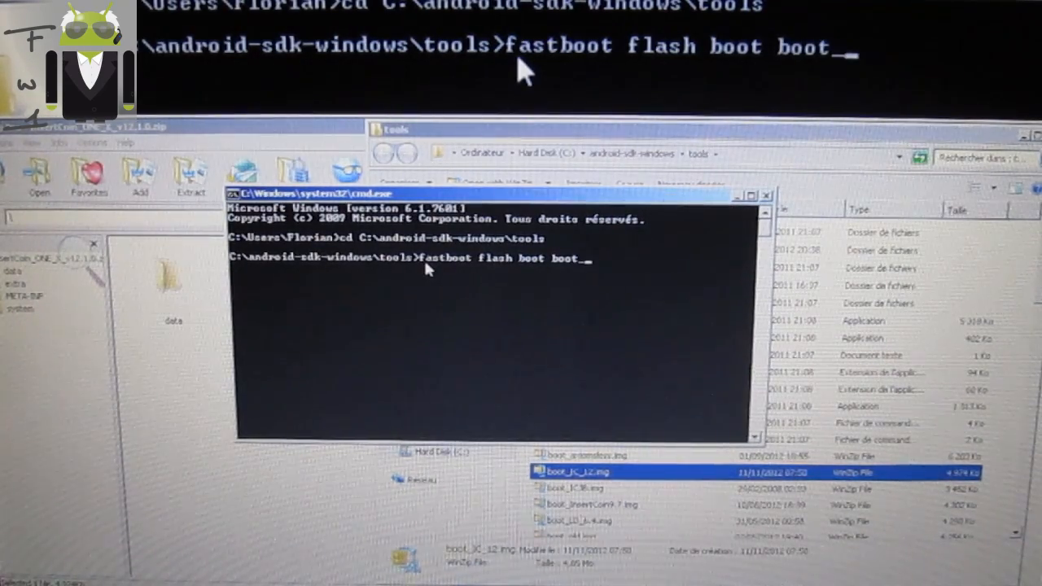
type("IC")
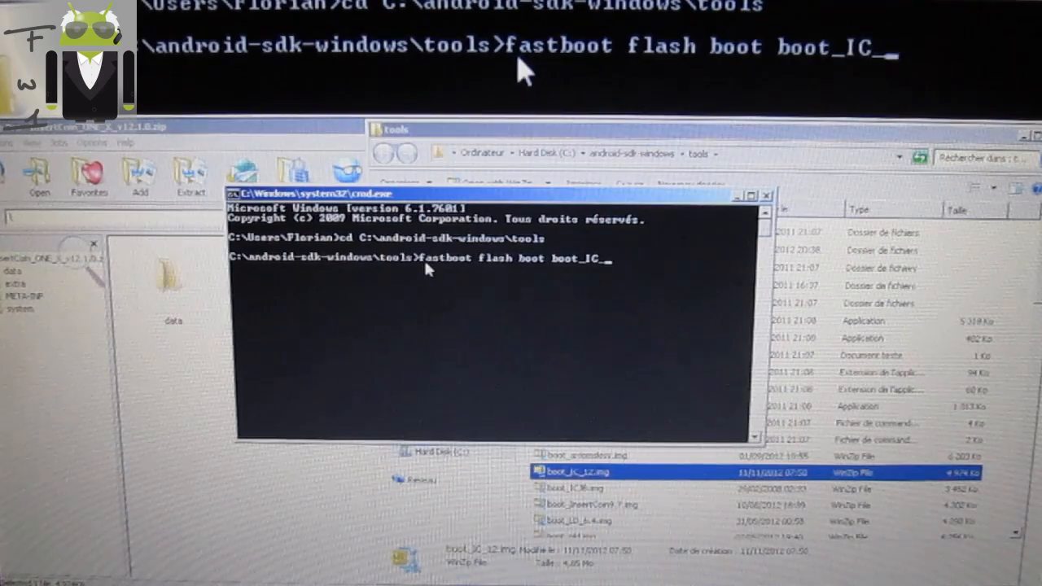
type("12.img")
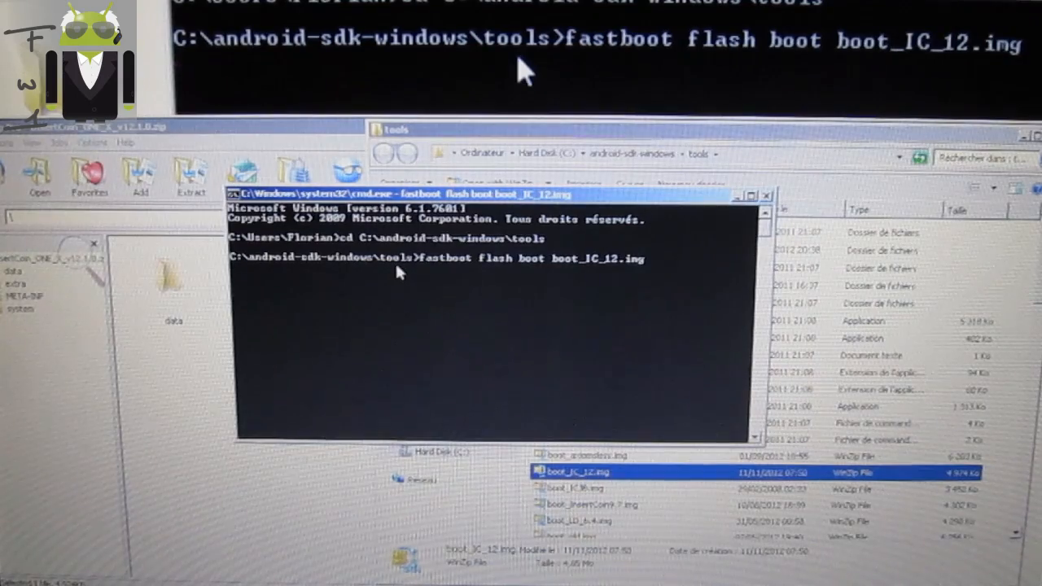
key("Return")
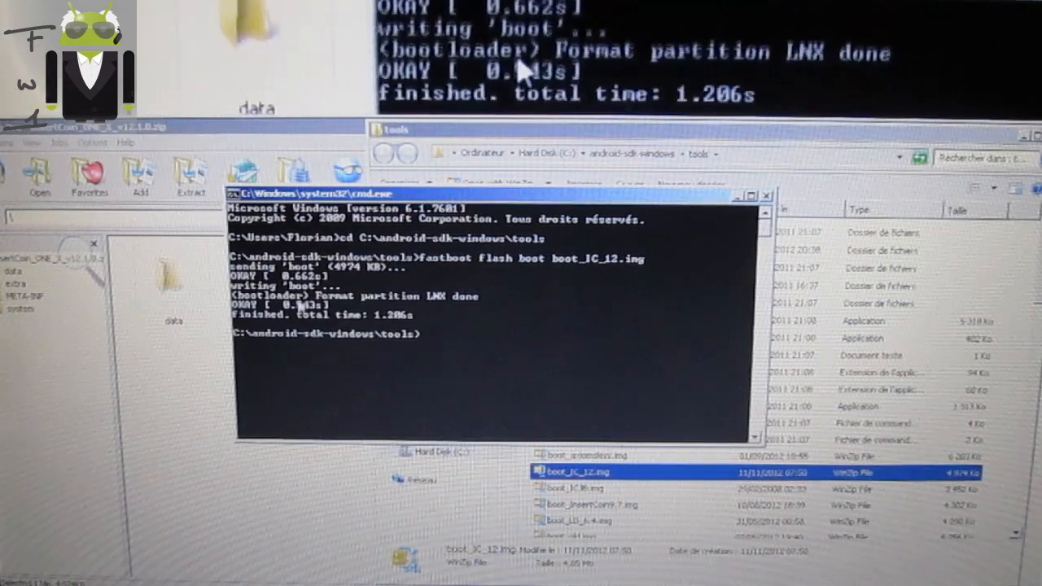